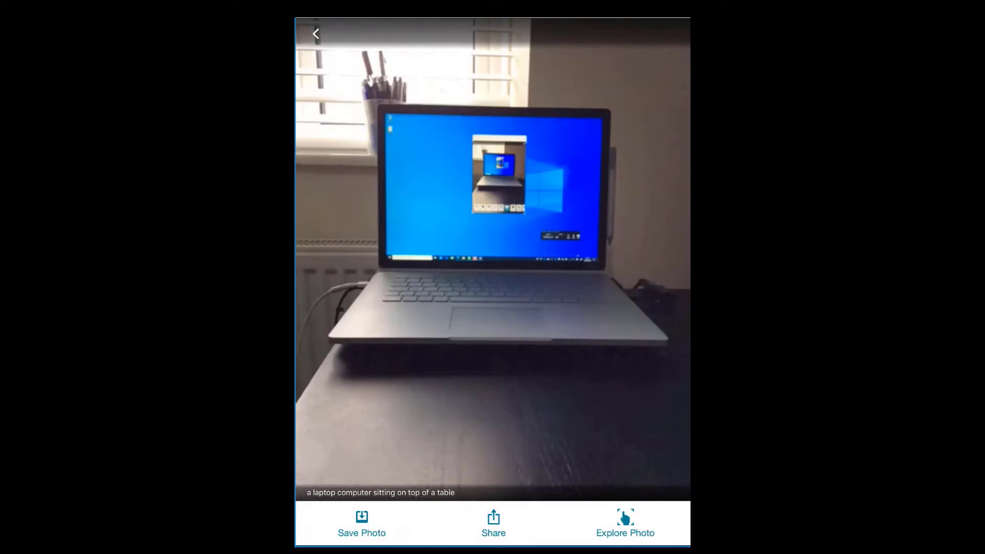
Dismiss the 'laptop on a table' scene description to return to the live camera
{"action": "left_click", "coordinate": [624, 523]}
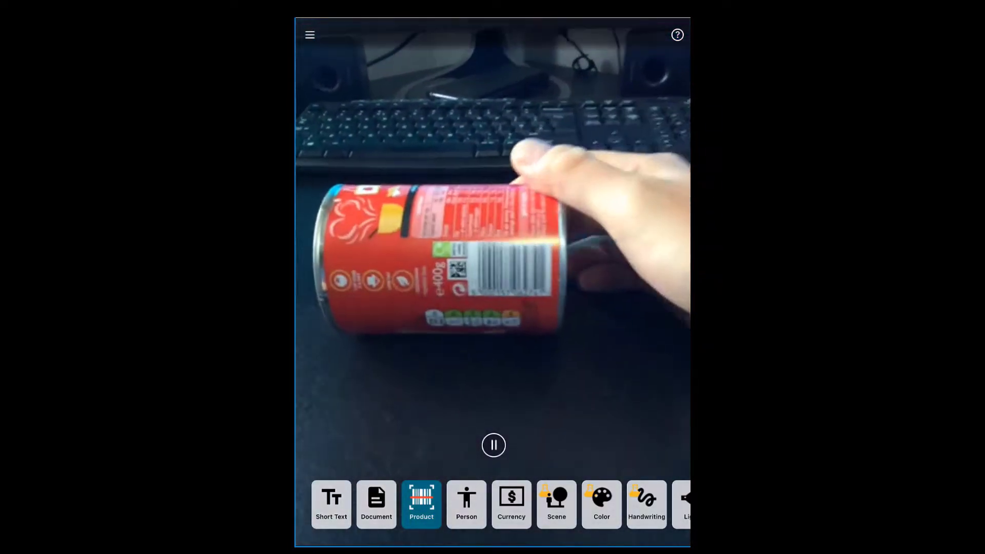
Scan the can's barcode, recognised as Heinz Vegetable Soup 400G, then close the result
{"action": "left_click", "coordinate": [493, 445]}
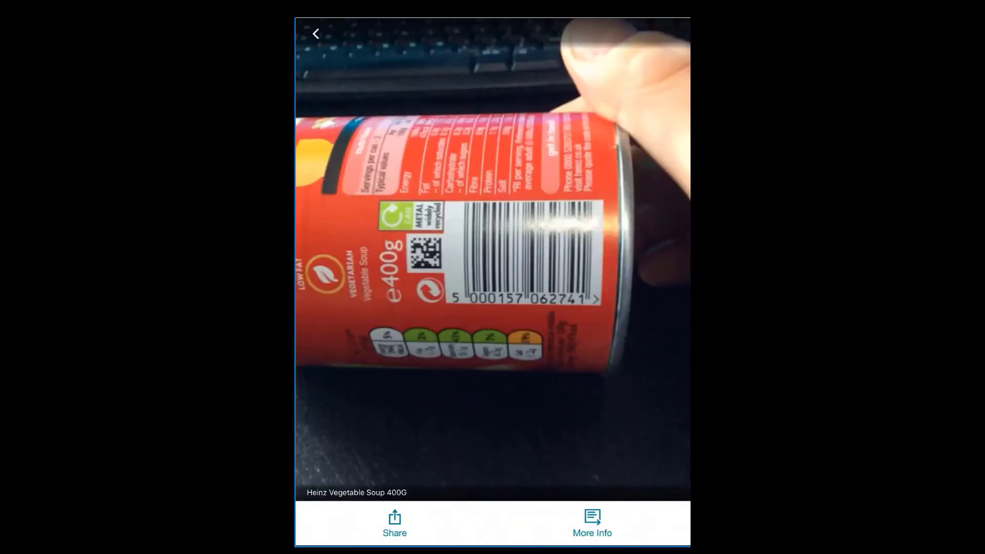
{"action": "left_click", "coordinate": [316, 33]}
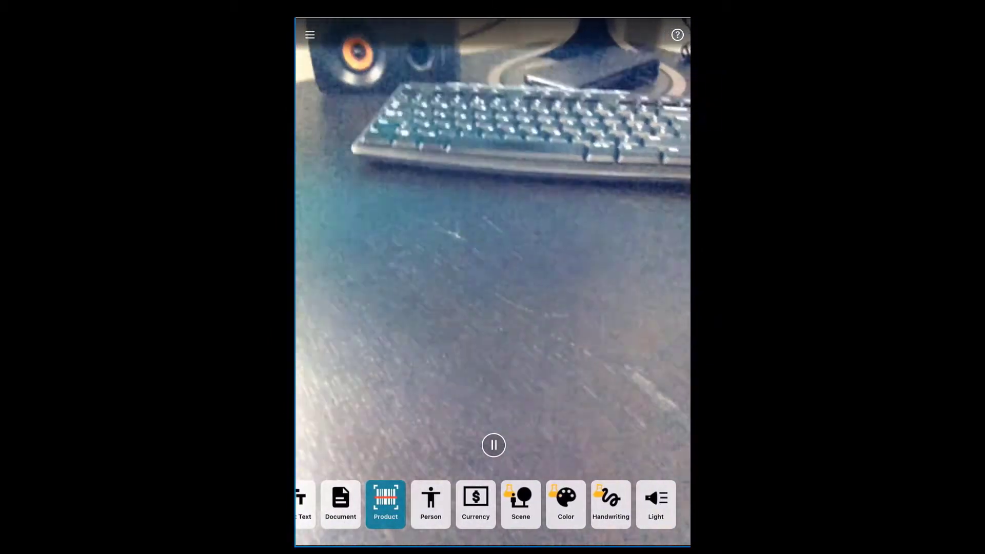
Read the handwritten note 'I can read this' in Handwriting mode, then close the result
{"action": "left_click", "coordinate": [609, 504]}
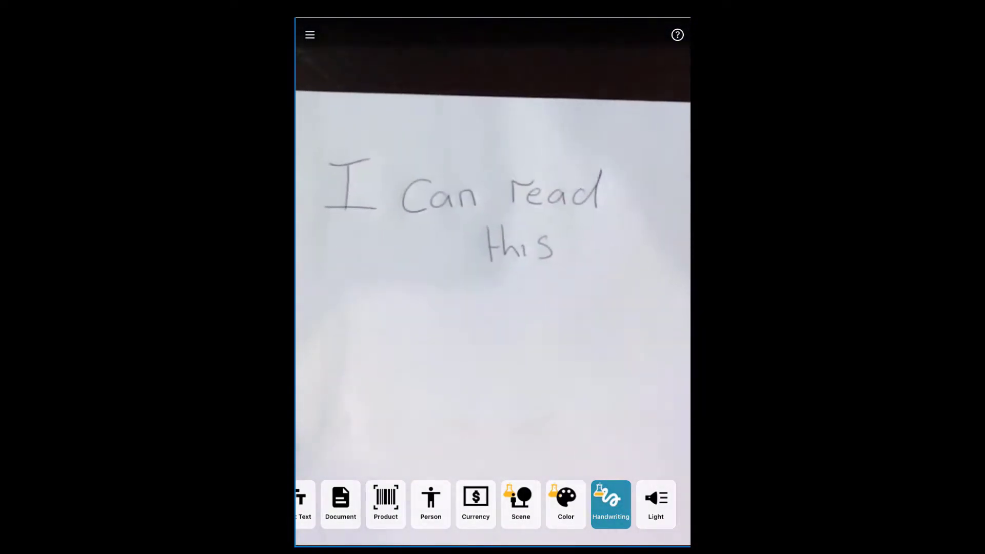
{"action": "left_click", "coordinate": [609, 503]}
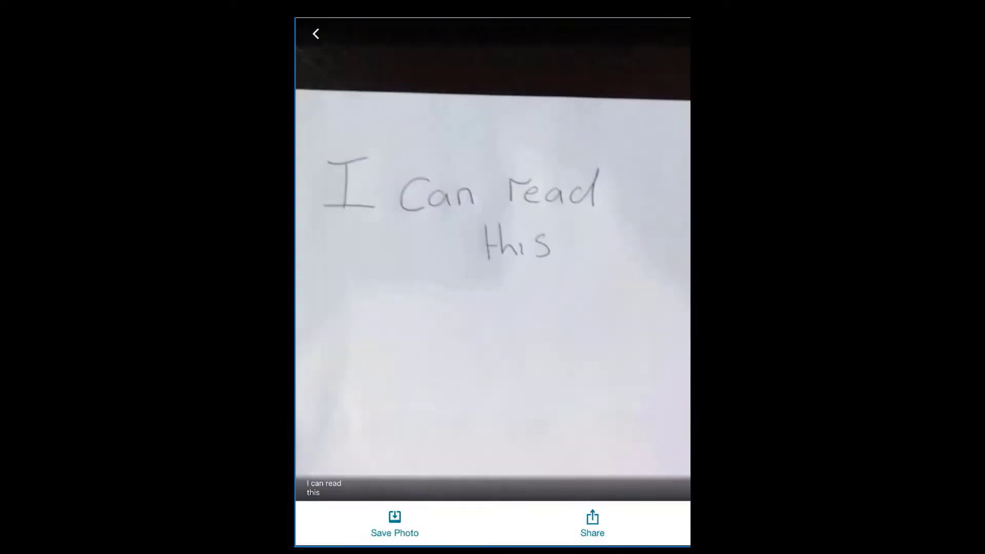
{"action": "left_click", "coordinate": [316, 34]}
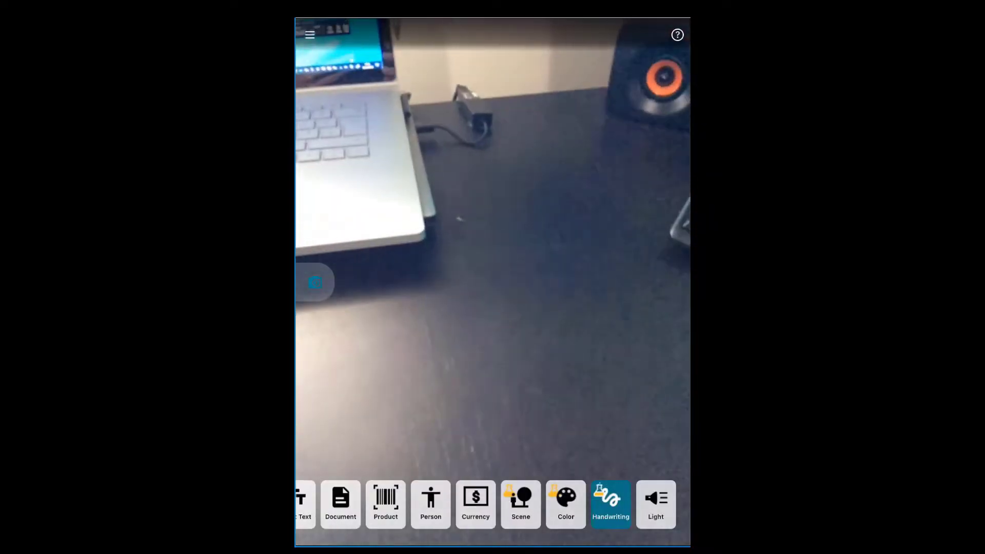
Run person recognition using the front-facing camera
{"action": "left_click", "coordinate": [431, 504]}
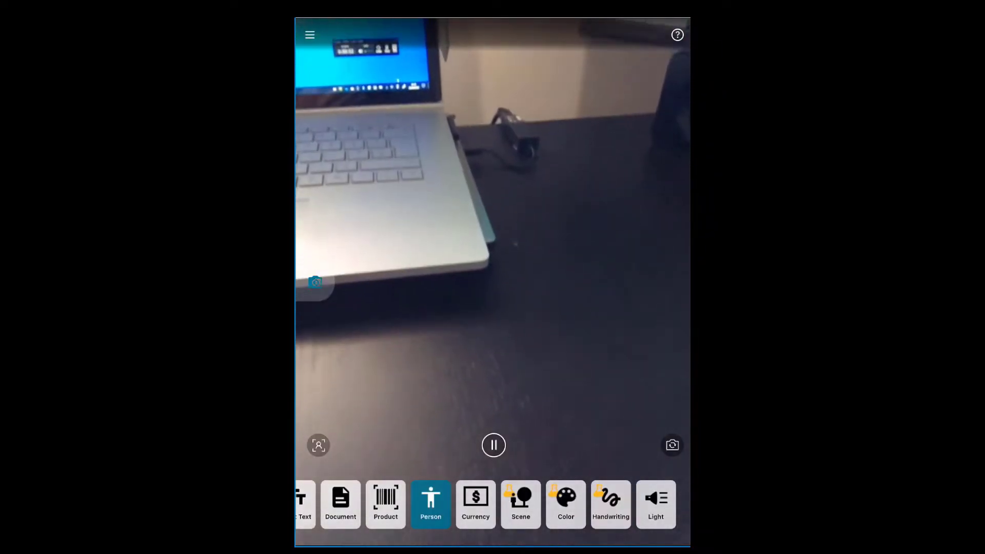
{"action": "left_click", "coordinate": [671, 445]}
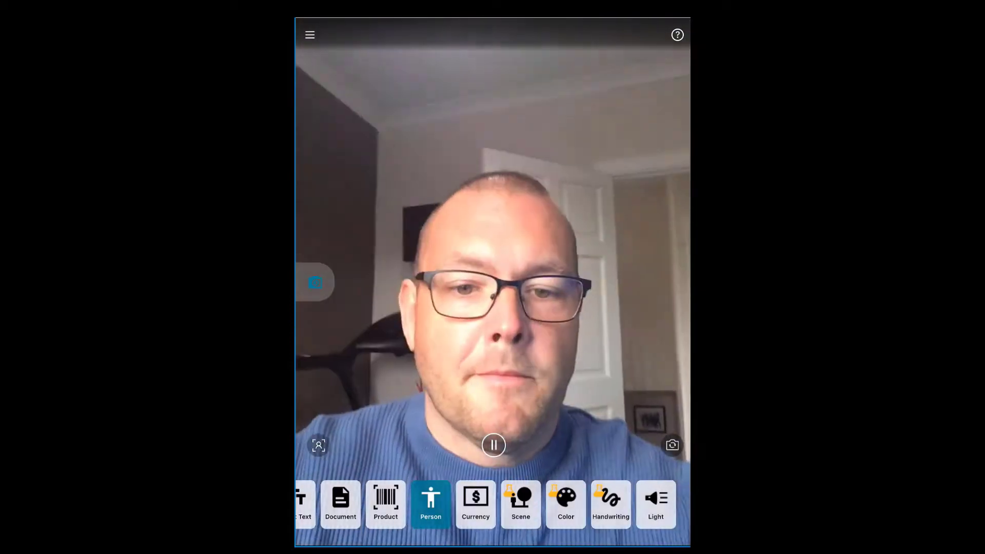